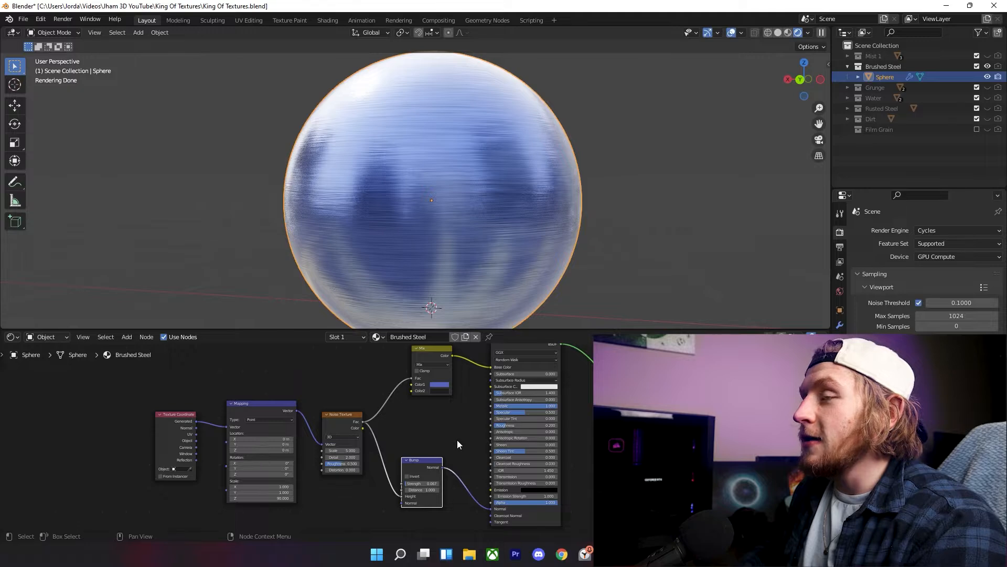
Step: Show the Design Clients pictures folder in a File Explorer window over the scene
left_click(469, 554)
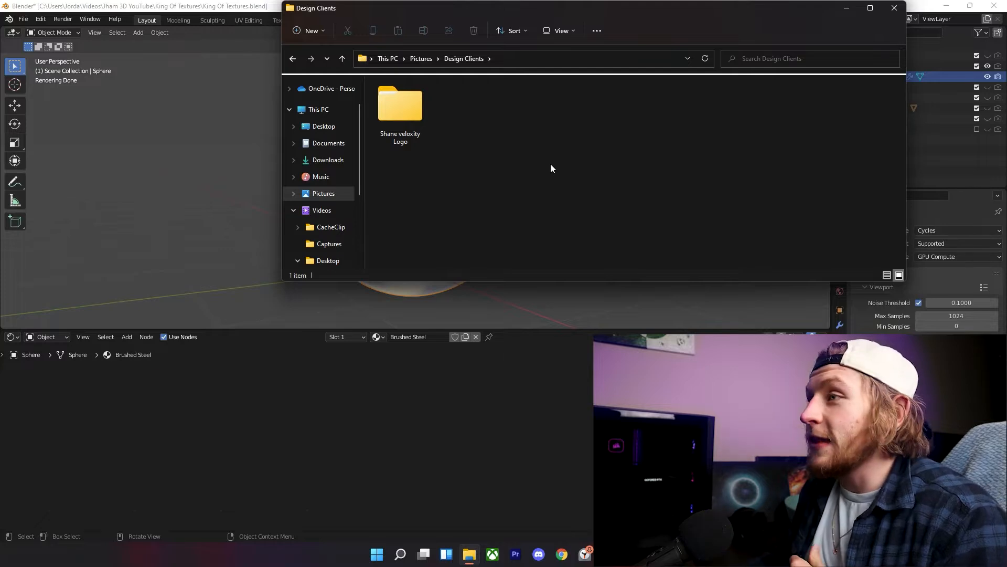
Step: Enter the logo folder inside Design Clients
left_click(400, 106)
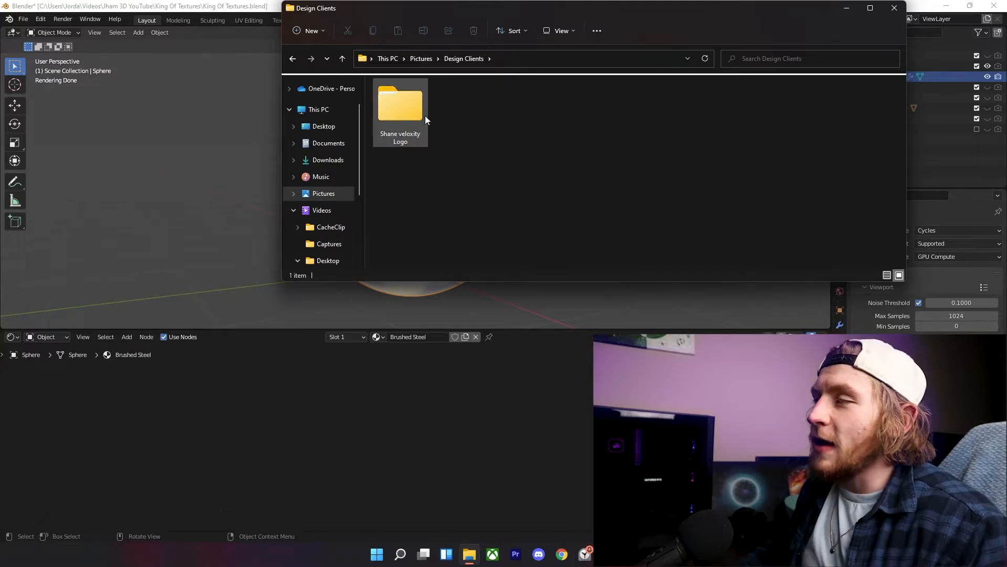
mouse_move(411, 119)
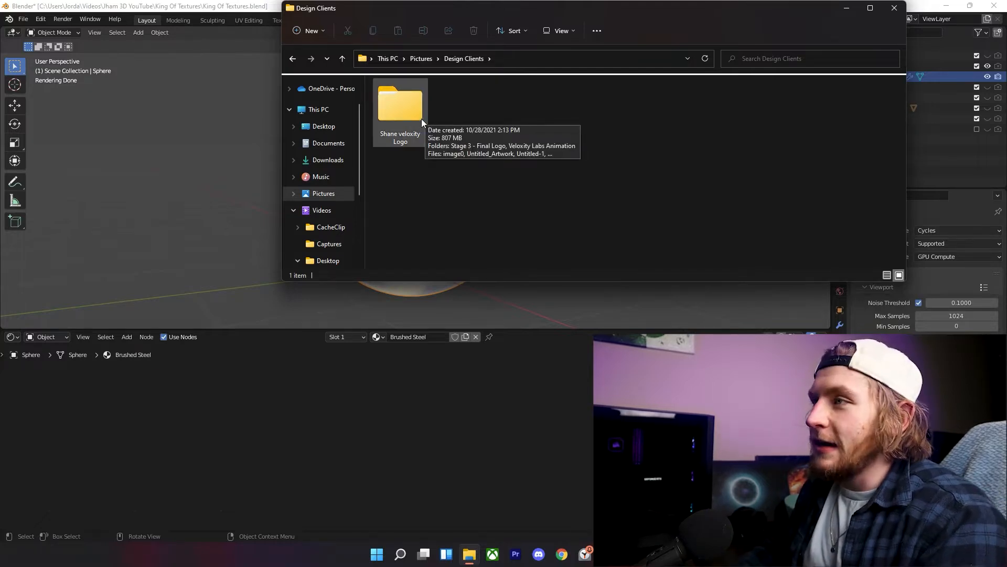
double_click(399, 106)
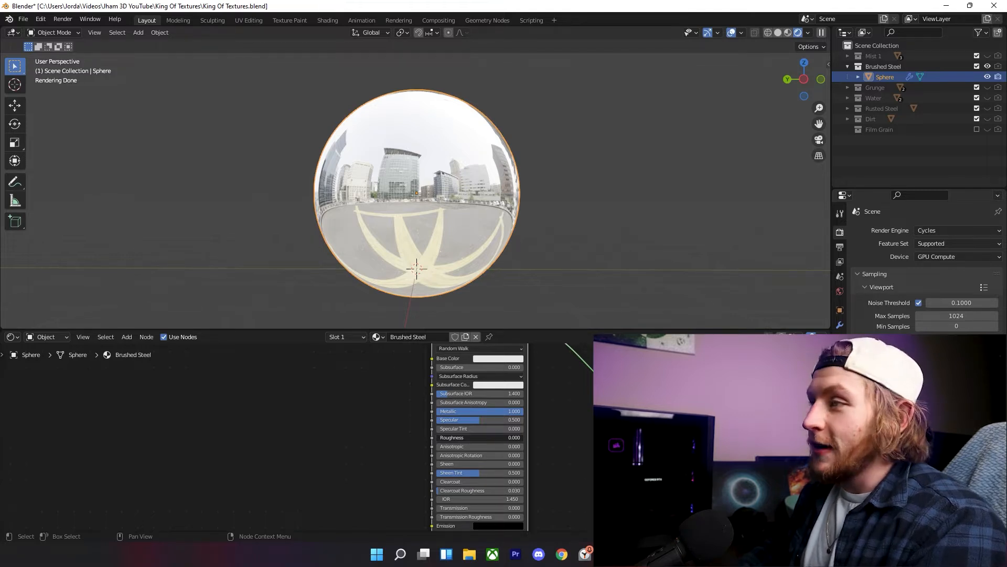
Step: Raise the Principled BSDF Roughness above zero so the metallic reflections blur softly
left_click(478, 438)
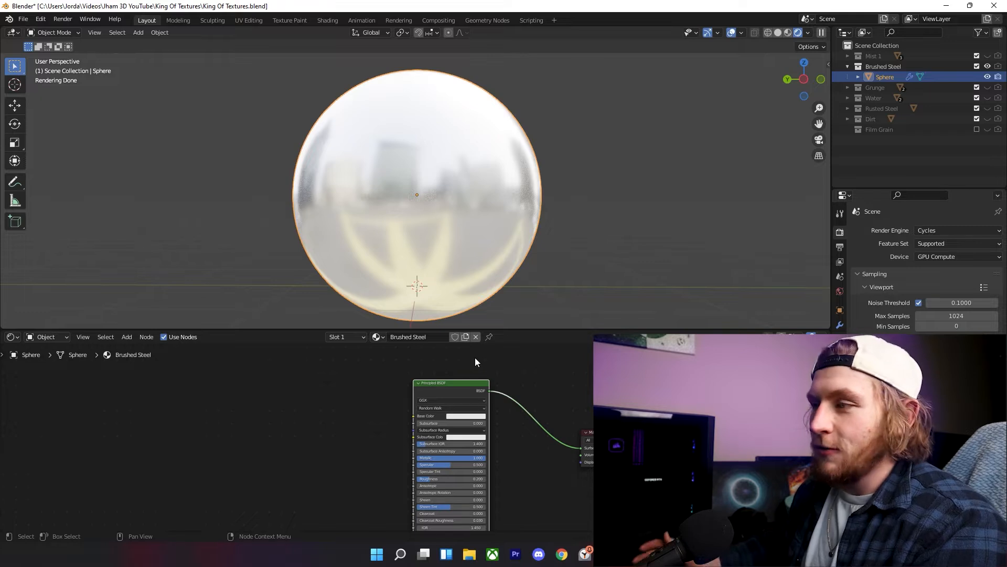
mouse_move(330, 393)
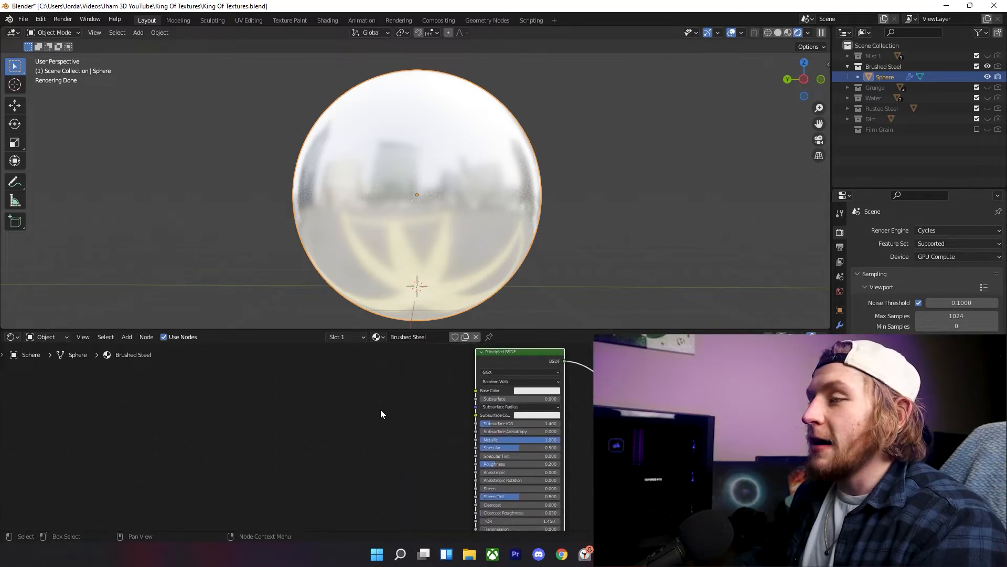
Step: Add Noise Texture and Bump nodes with coordinate/mapping inputs, feeding the bump into the BSDF Normal
type("no")
type("bu")
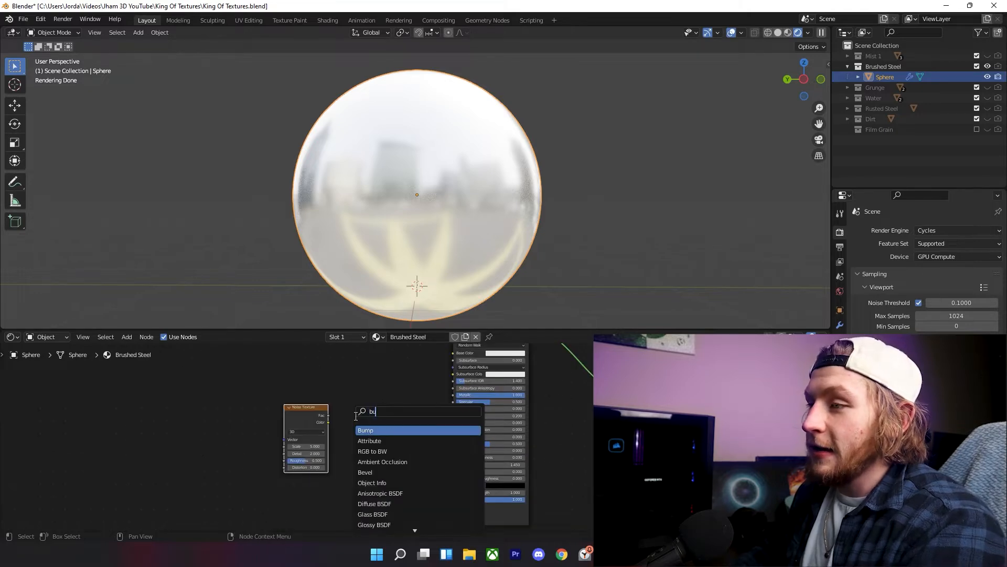
left_click(365, 430)
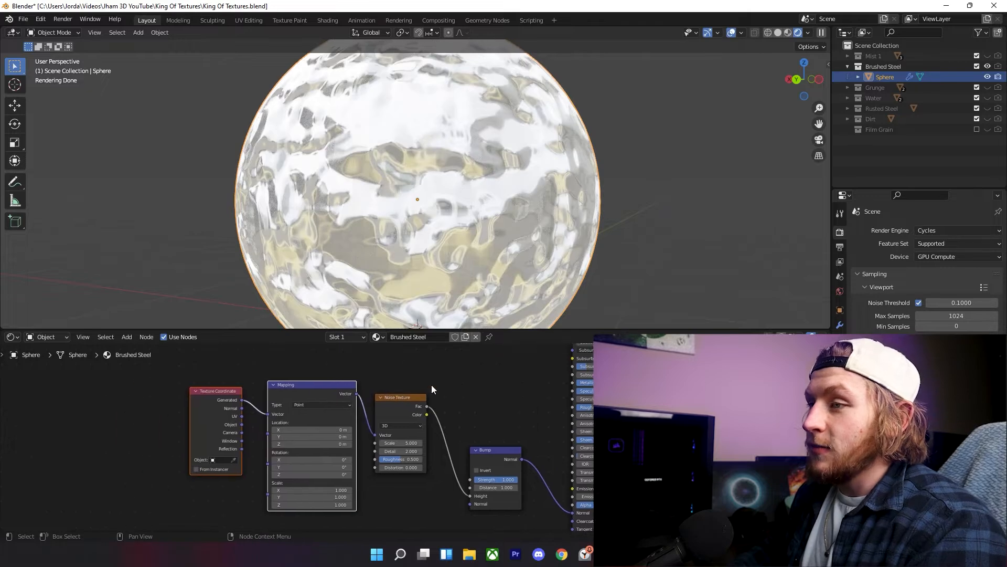
left_click_drag(310, 384, 277, 388)
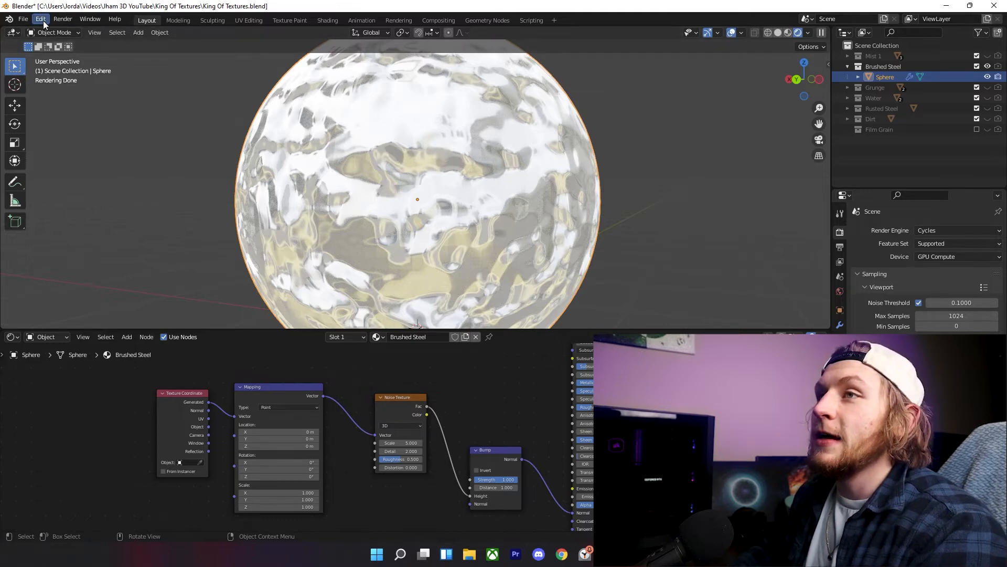
Step: Show Node Wrangler enabled in the Preferences Add-ons list
left_click(40, 19)
type("node")
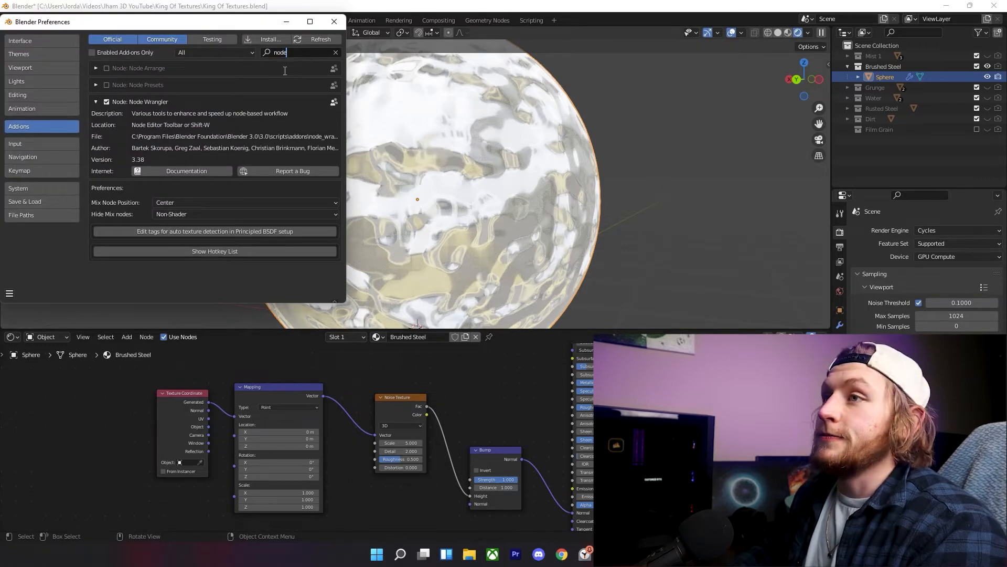
left_click(96, 101)
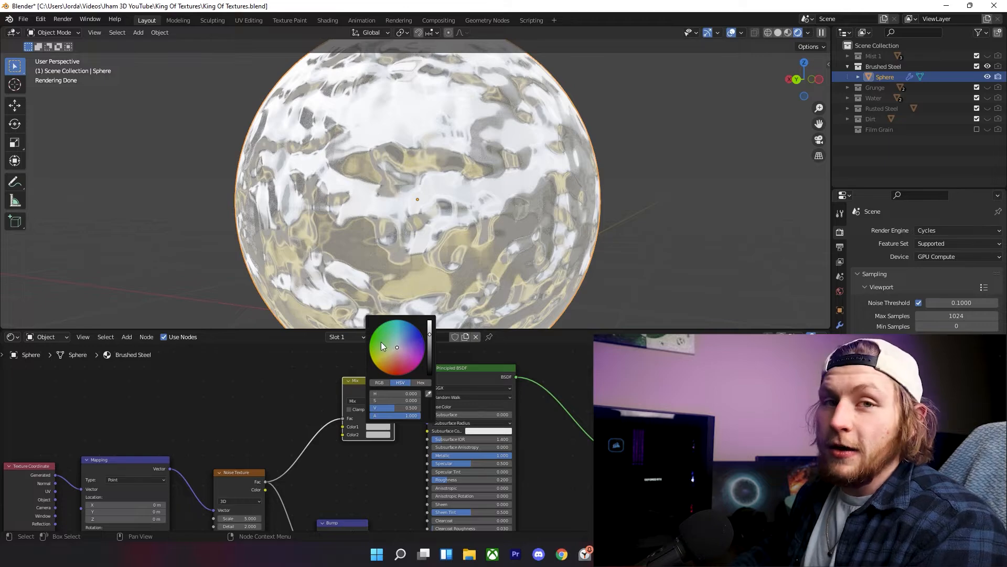
mouse_move(397, 349)
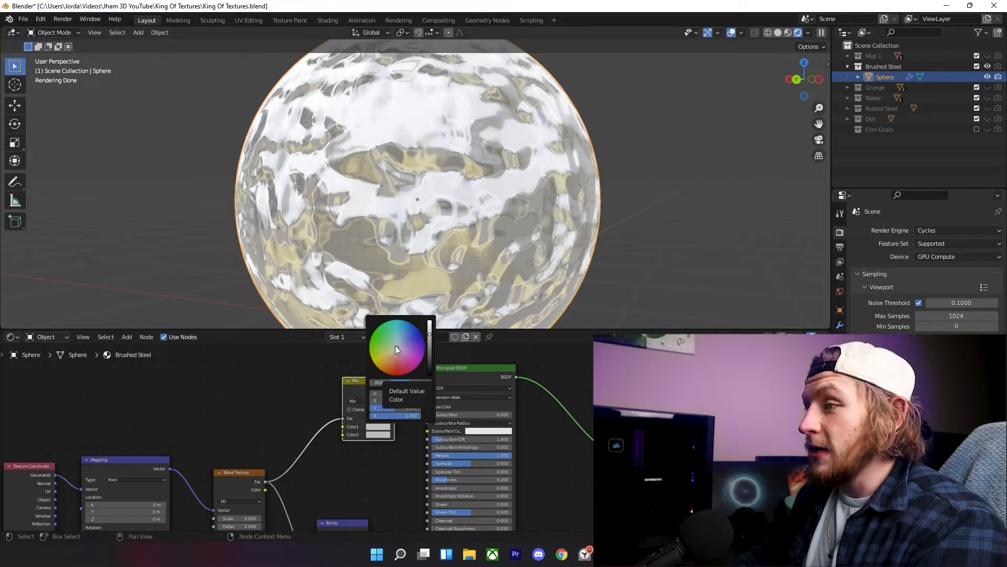
Step: Pick blue for the Mix node's Color1 and begin editing Color2
left_click(408, 337)
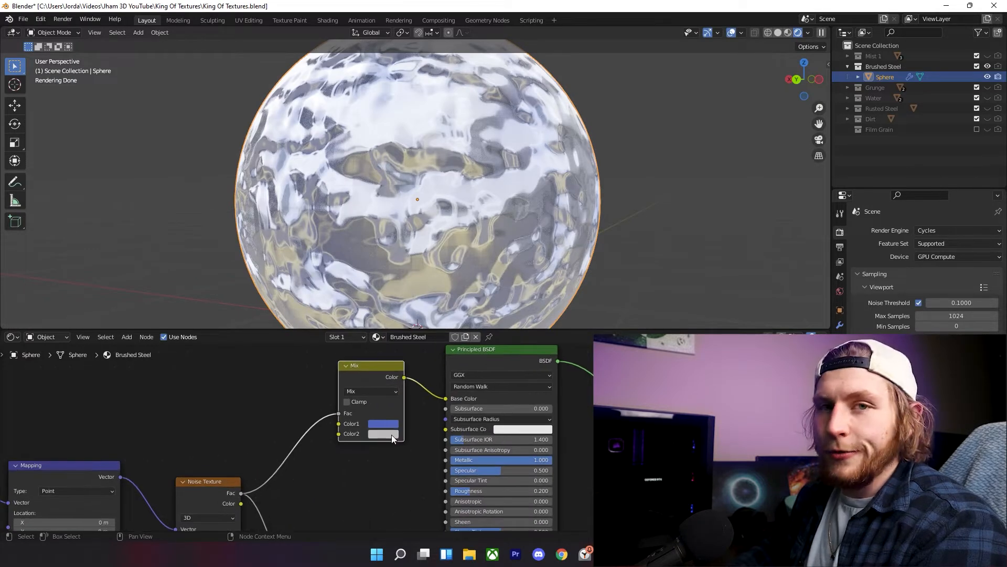
left_click(382, 433)
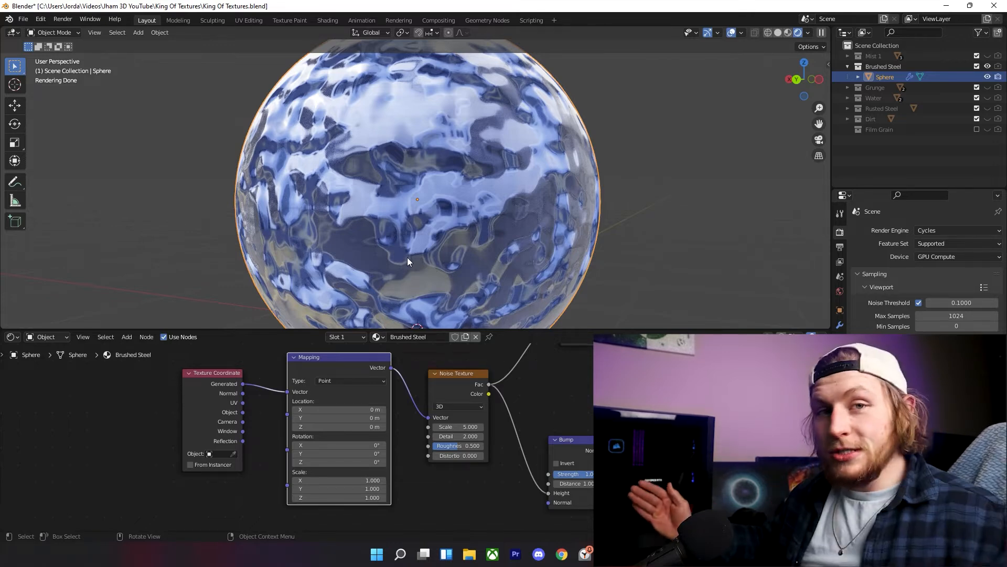
mouse_move(546, 241)
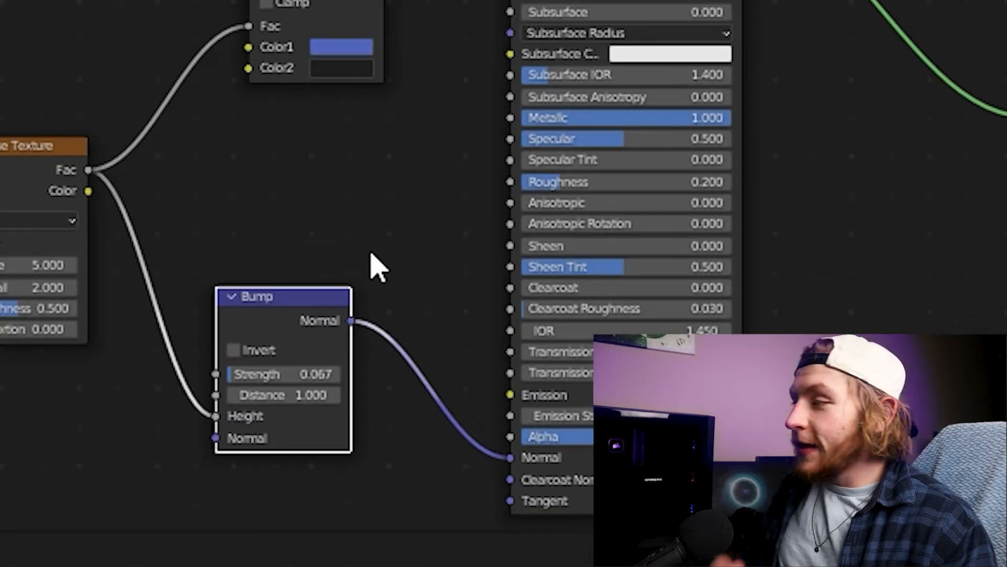
mouse_move(405, 248)
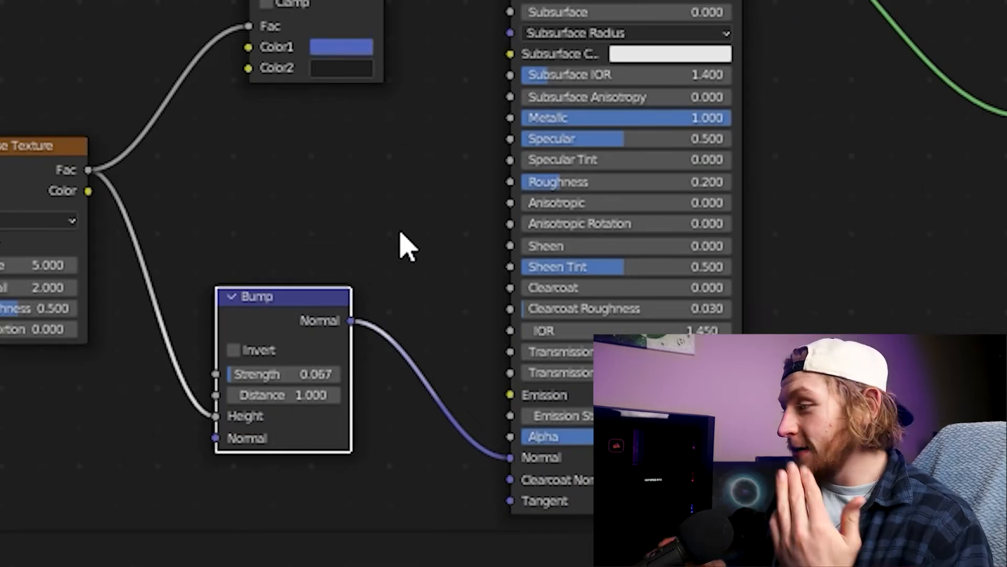